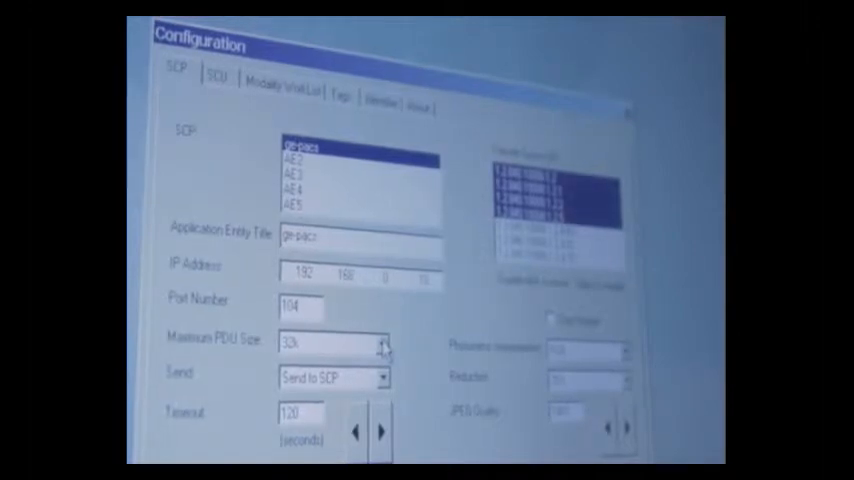
Step: Show the properties of the AE2 entry in the SCP list
click(300, 160)
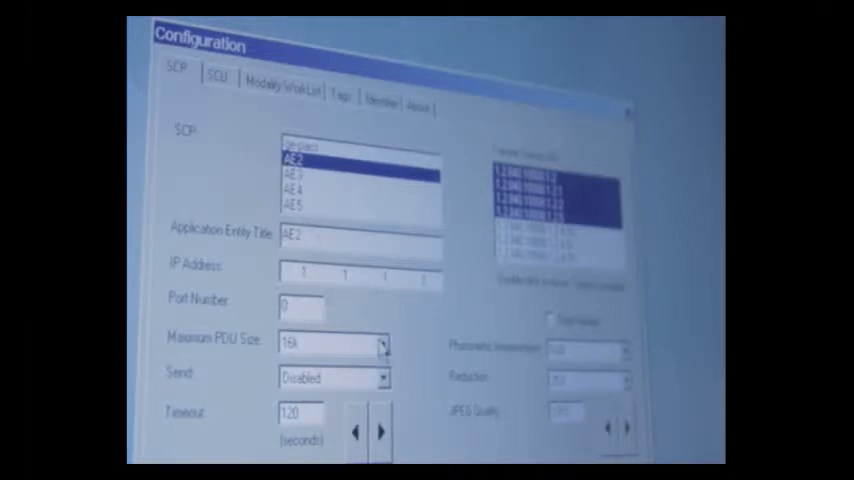
Step: Change AE2's Send setting from Disabled toward Send to SCP
click(384, 344)
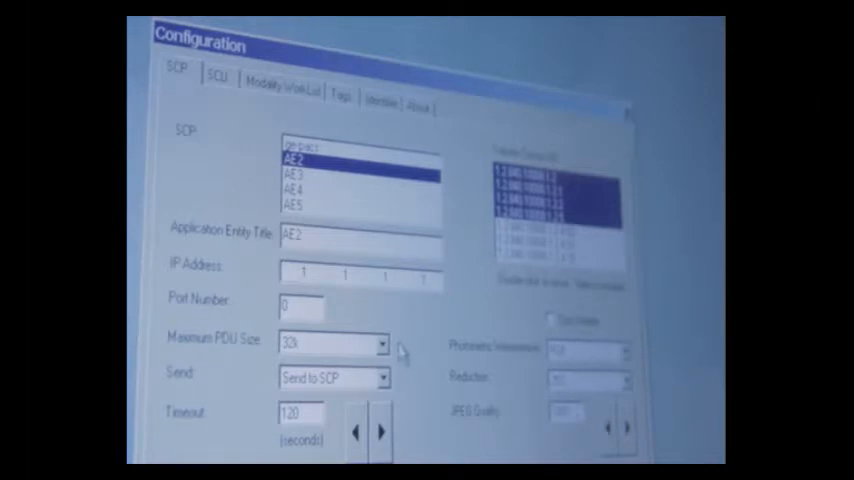
Step: Set AE2's Send option to Send to SCP
click(384, 376)
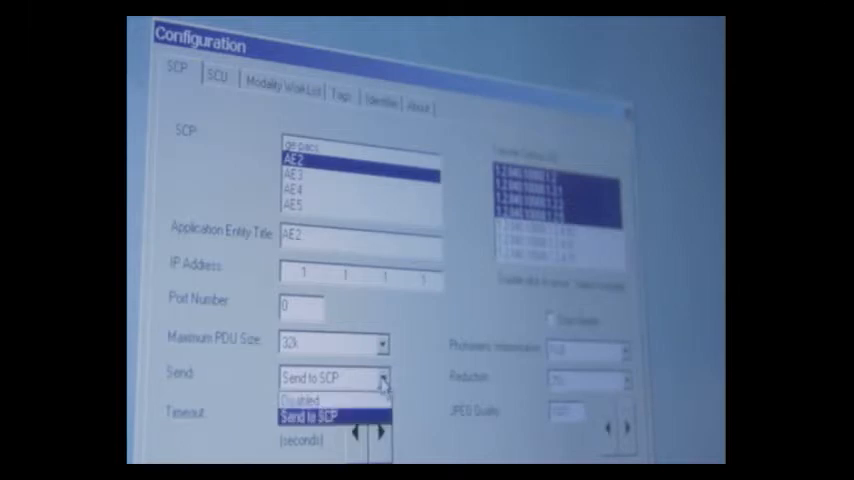
click(320, 400)
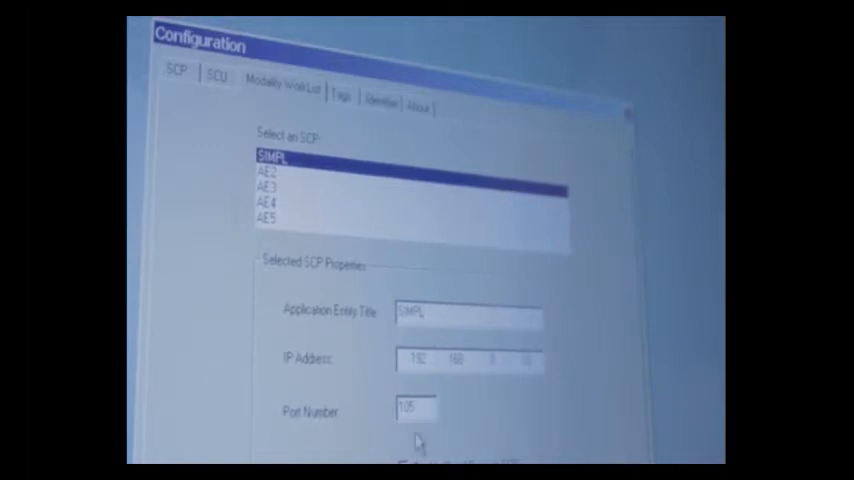
Step: Review the Machine UID fields on the Identifier page, then show the SCU settings
click(380, 104)
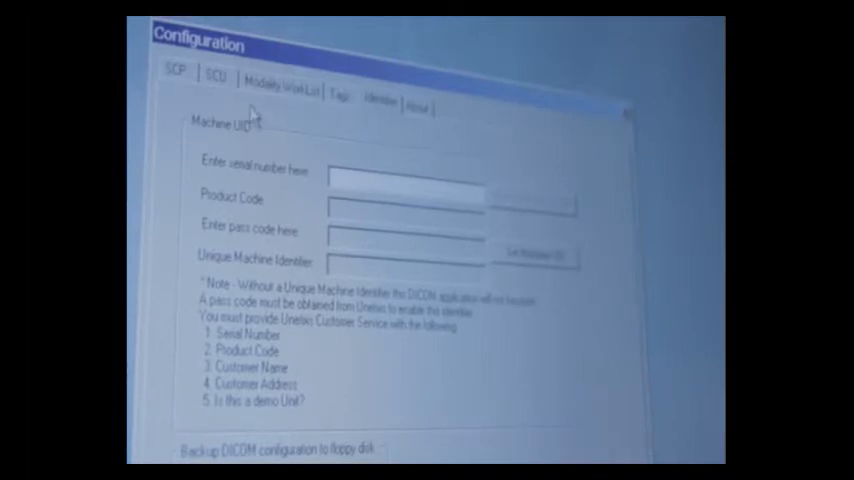
click(216, 74)
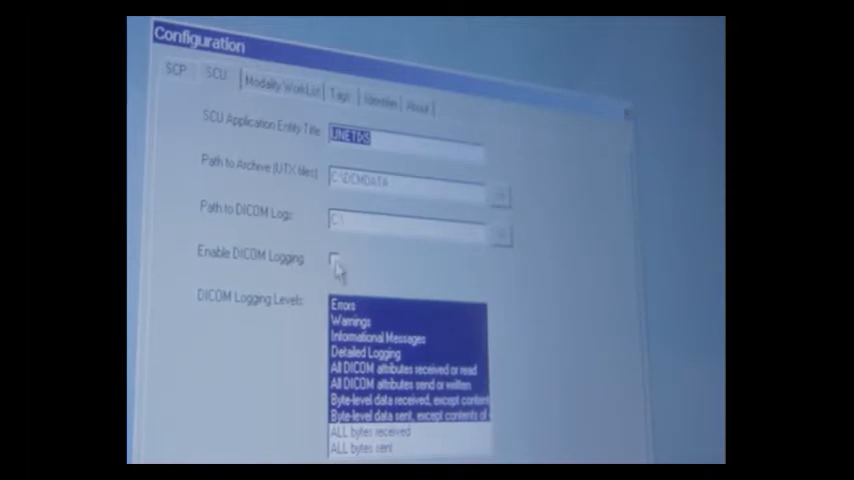
Step: Enable DICOM Logging and select the logging levels to record
click(336, 260)
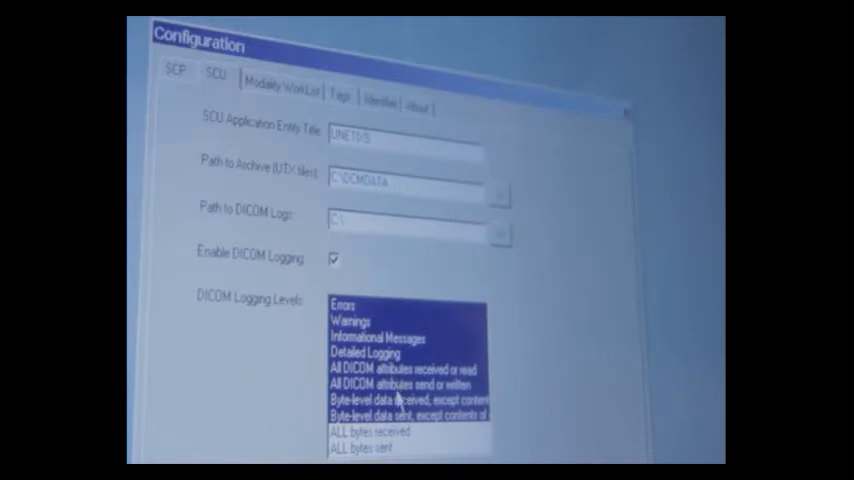
click(404, 384)
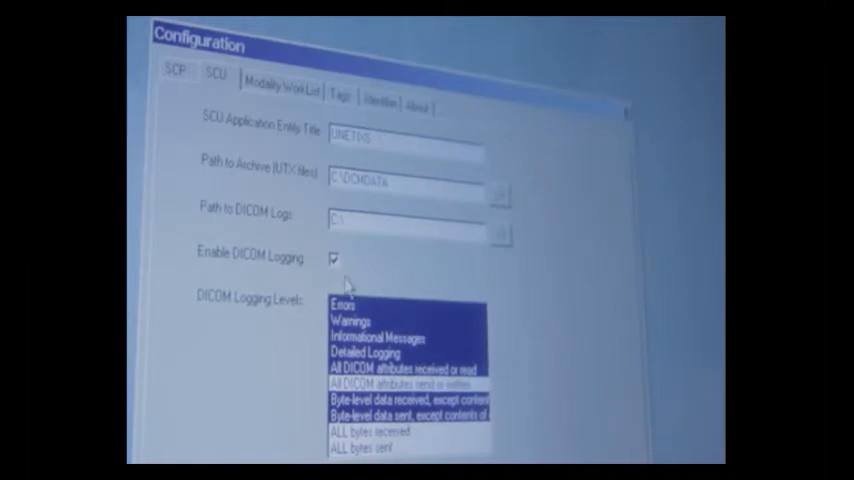
mouse_move(408, 308)
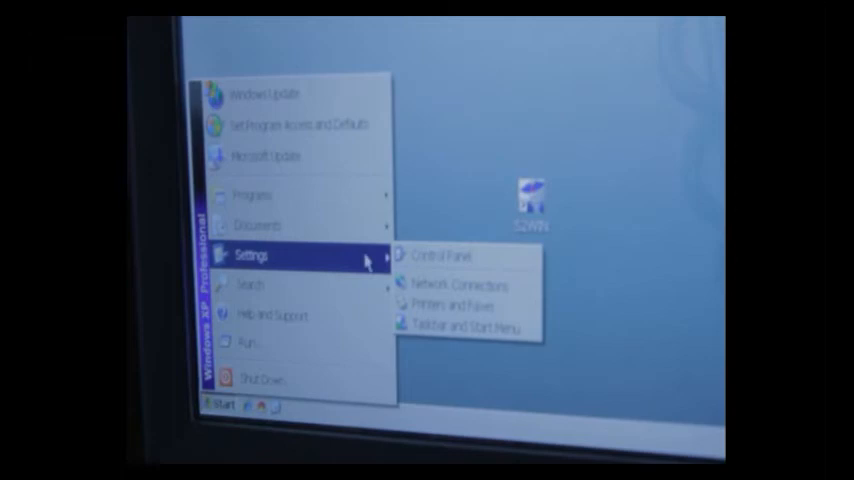
Step: Show Network Connections and the actions for Local Area Connection
click(454, 284)
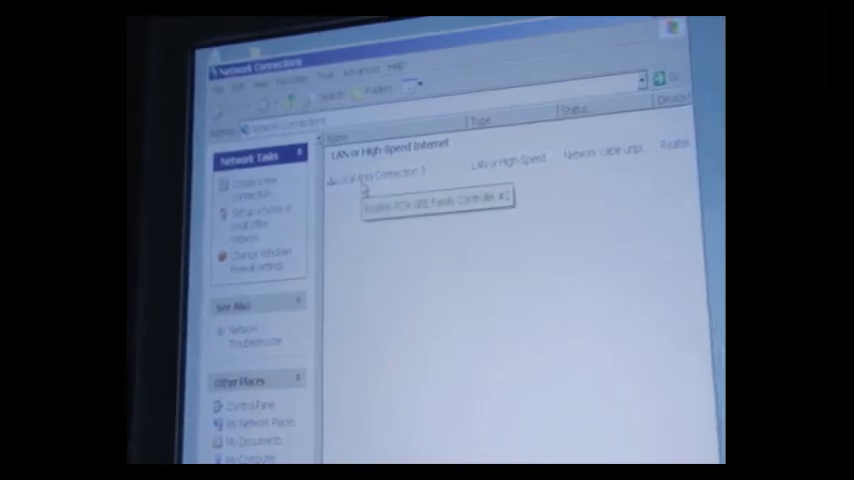
right_click(360, 180)
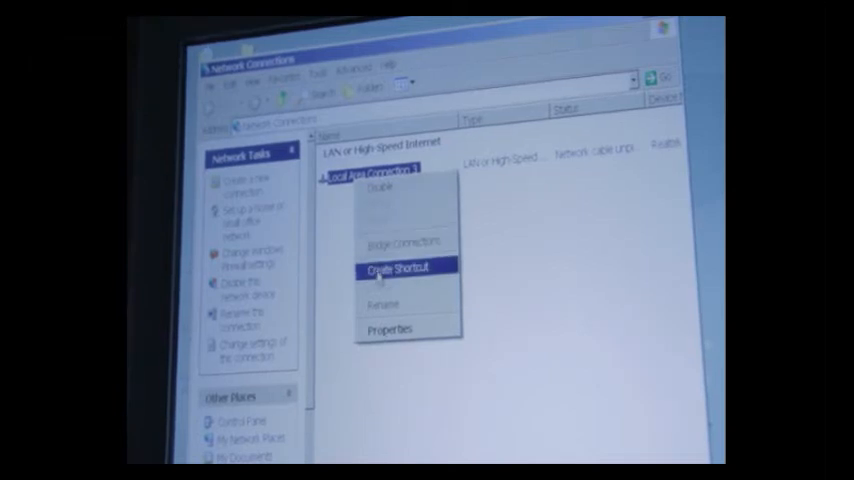
mouse_move(390, 328)
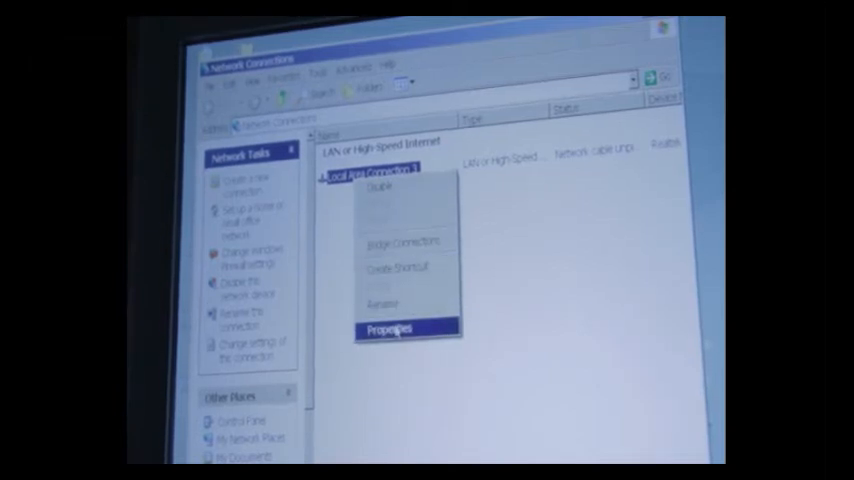
Step: Set Local Area Connection's TCP/IP to 'Use the following IP address' and confirm, prompting for an address
click(392, 328)
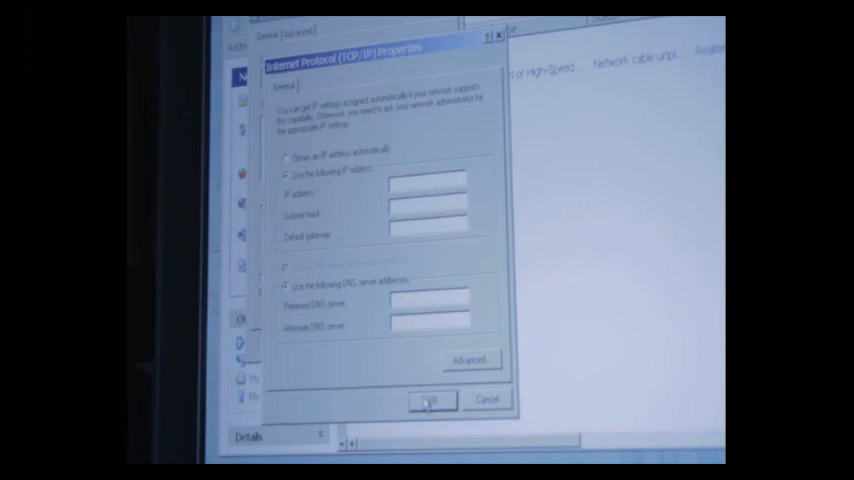
click(432, 400)
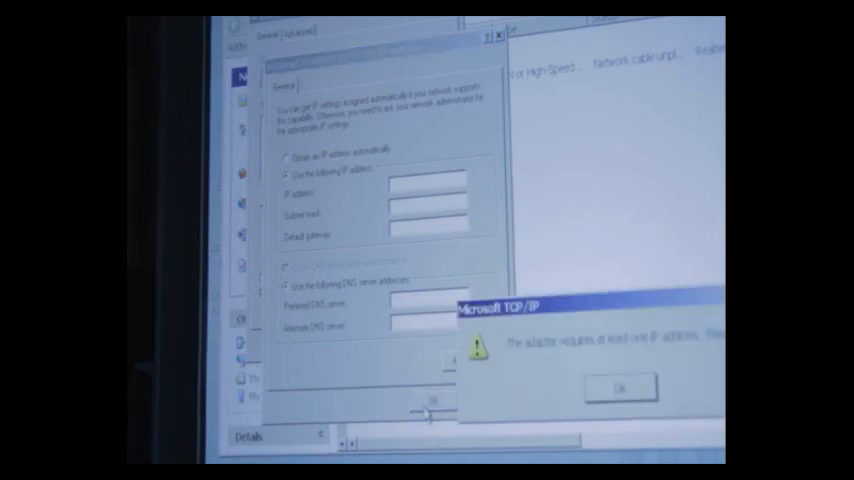